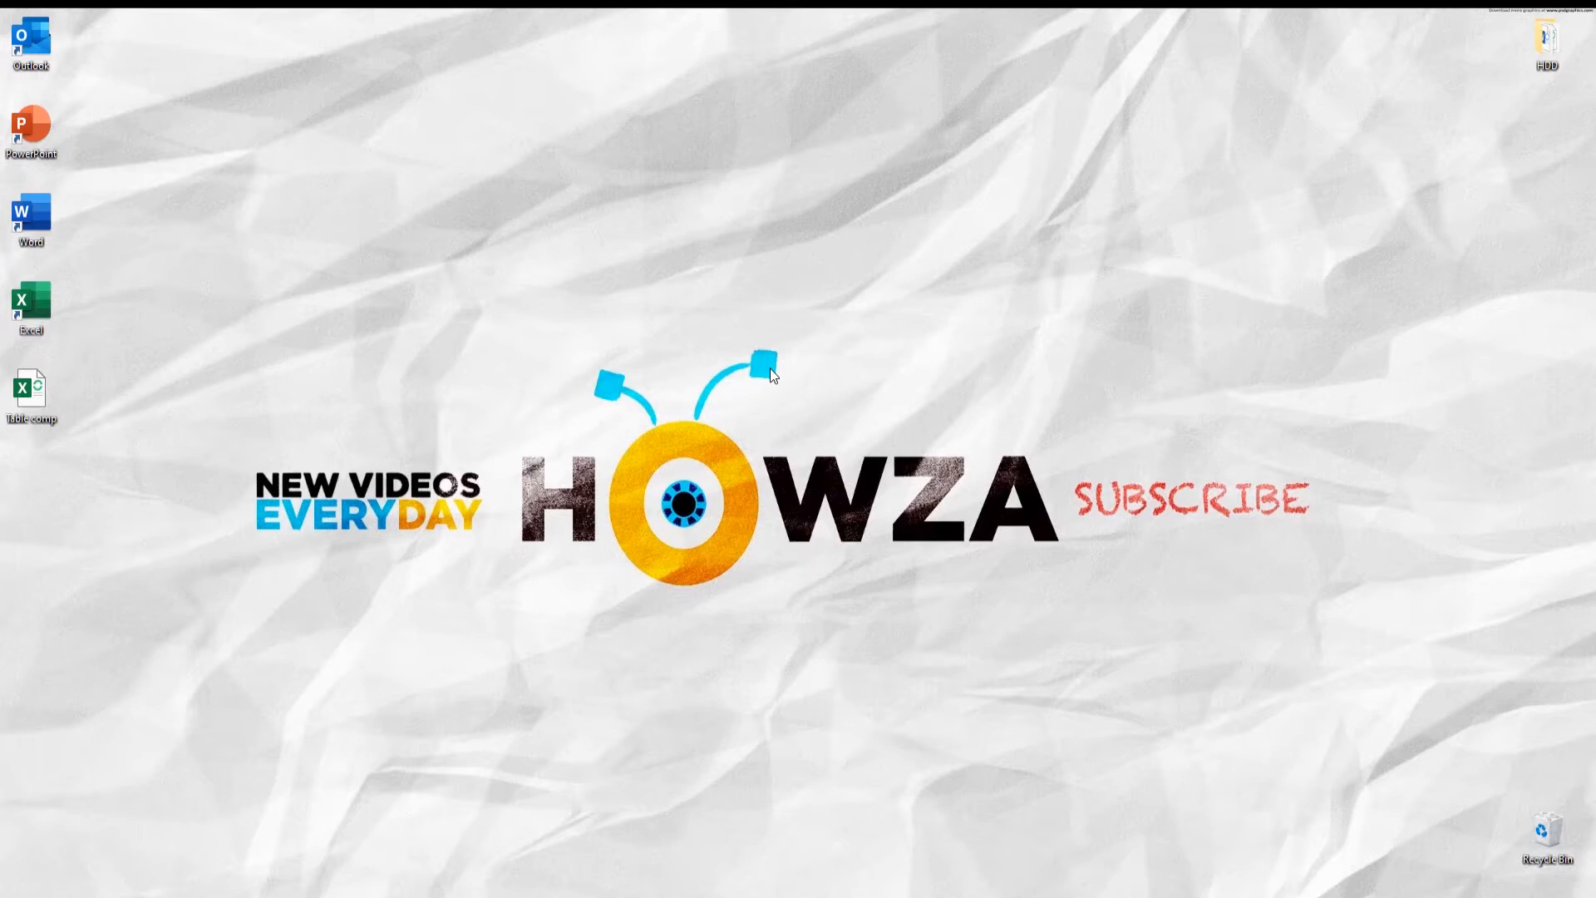
Step: Open the Table comp workbook from the desktop
click(32, 389)
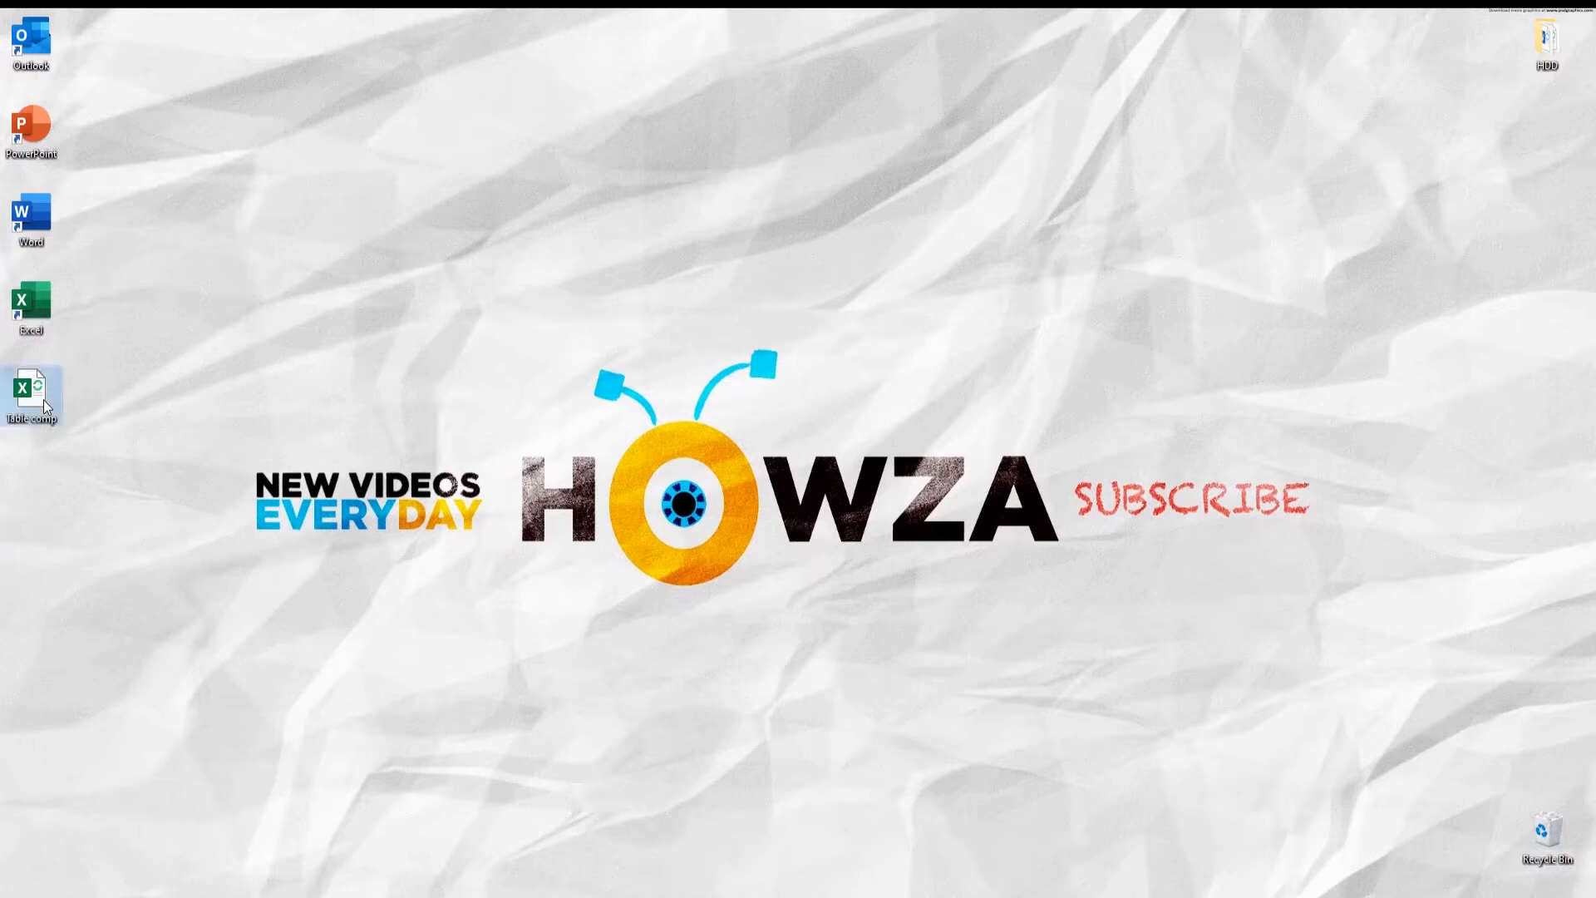
double_click(28, 389)
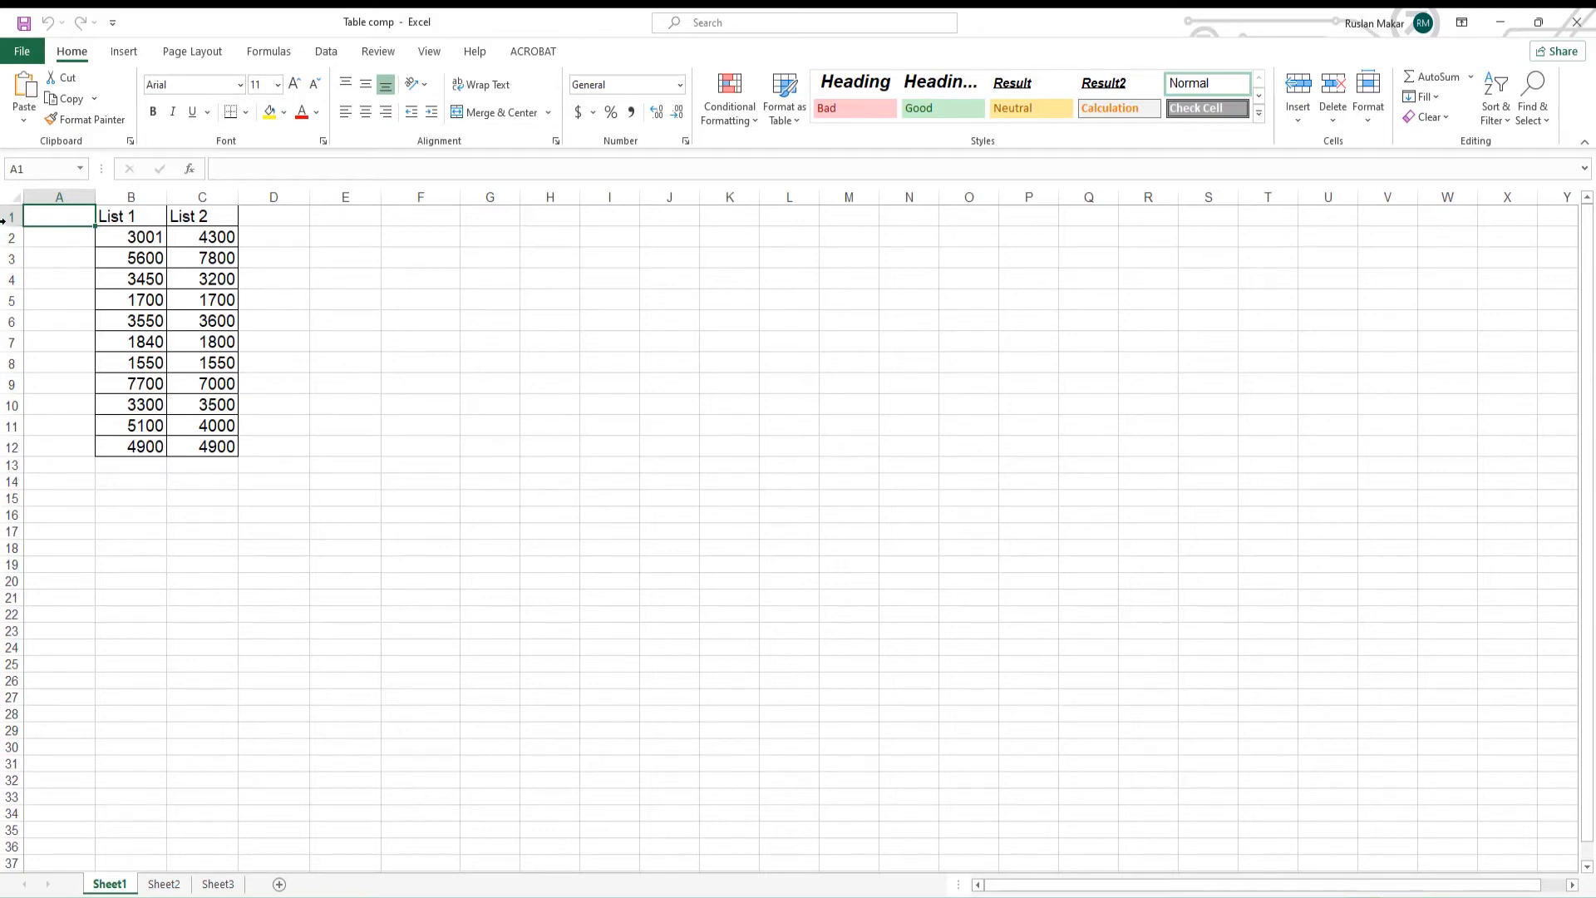
Step: Freeze the top row so the List 1 / List 2 headers stay visible, then scroll to check
click(7, 219)
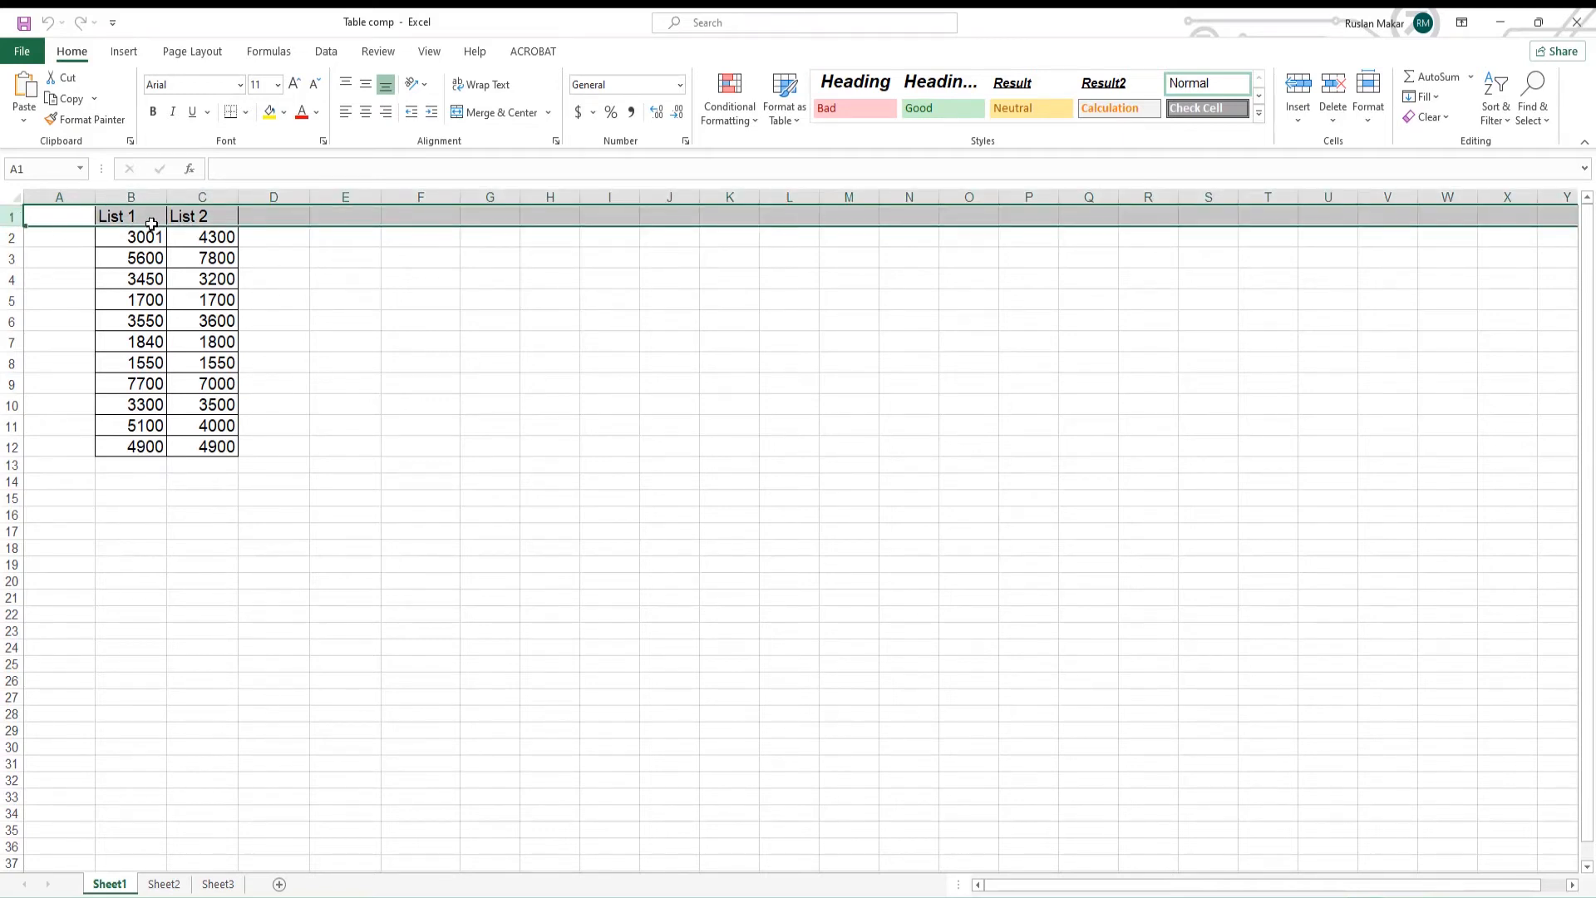
mouse_move(439, 55)
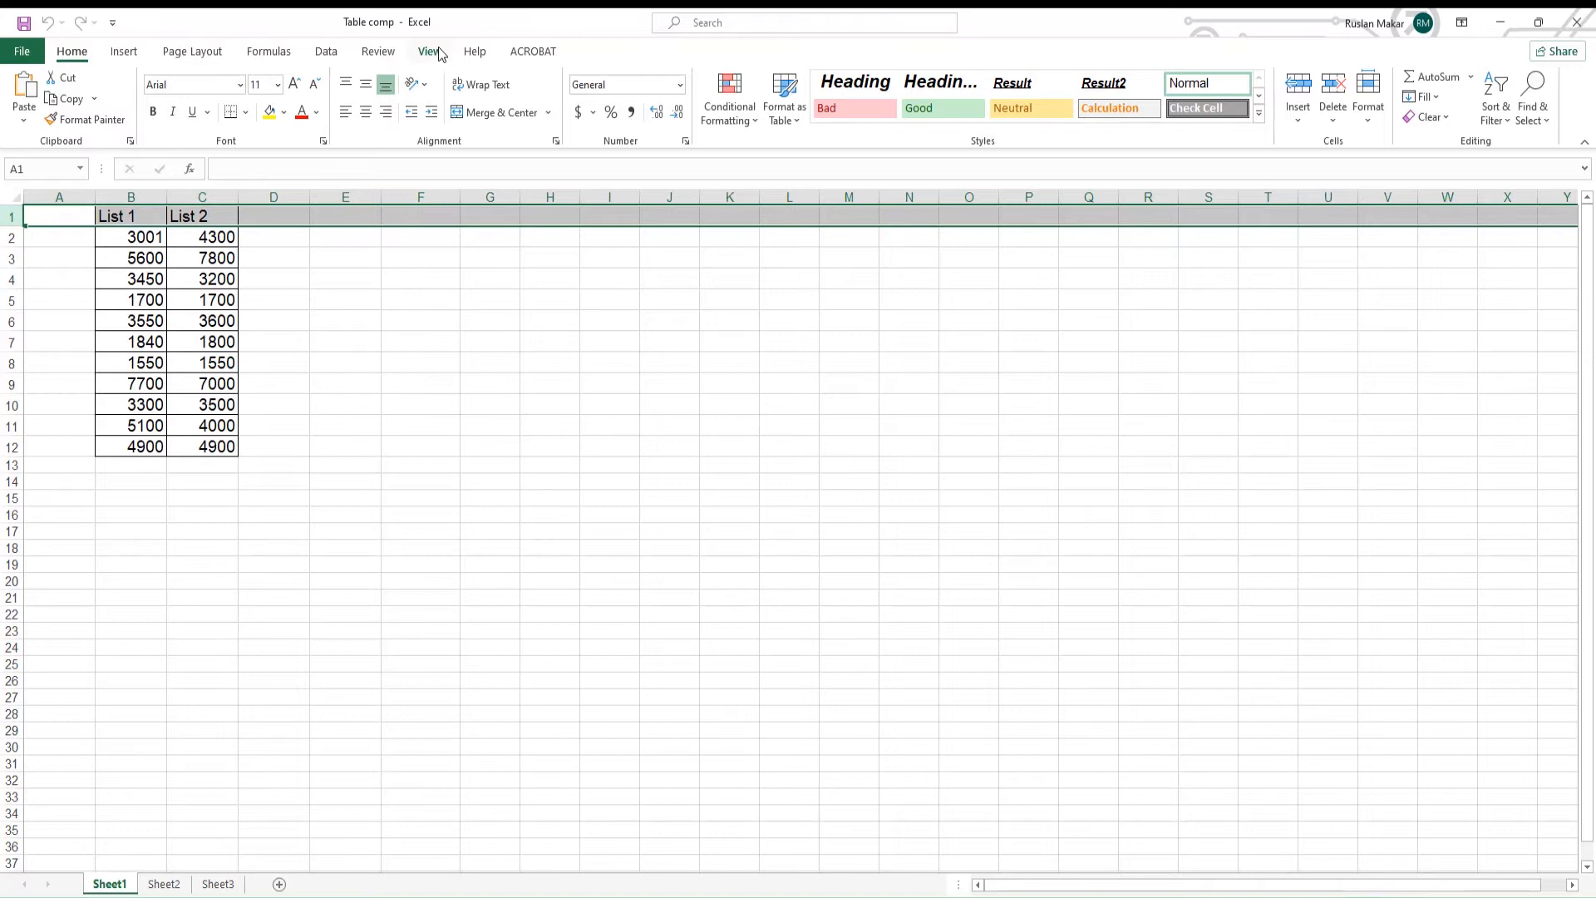
click(429, 50)
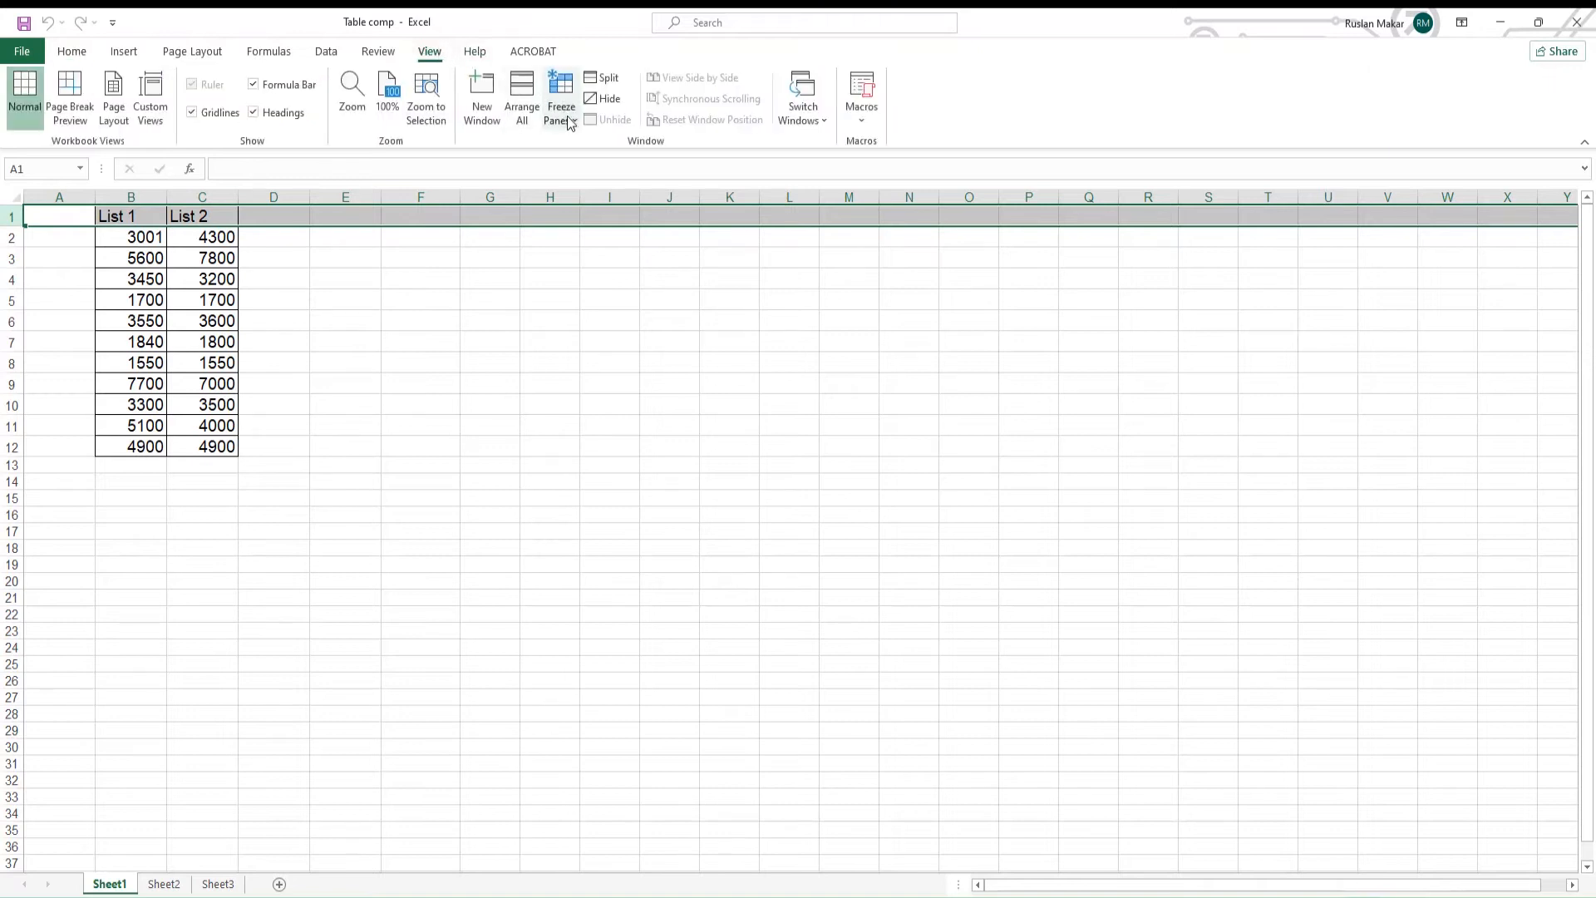
click(562, 93)
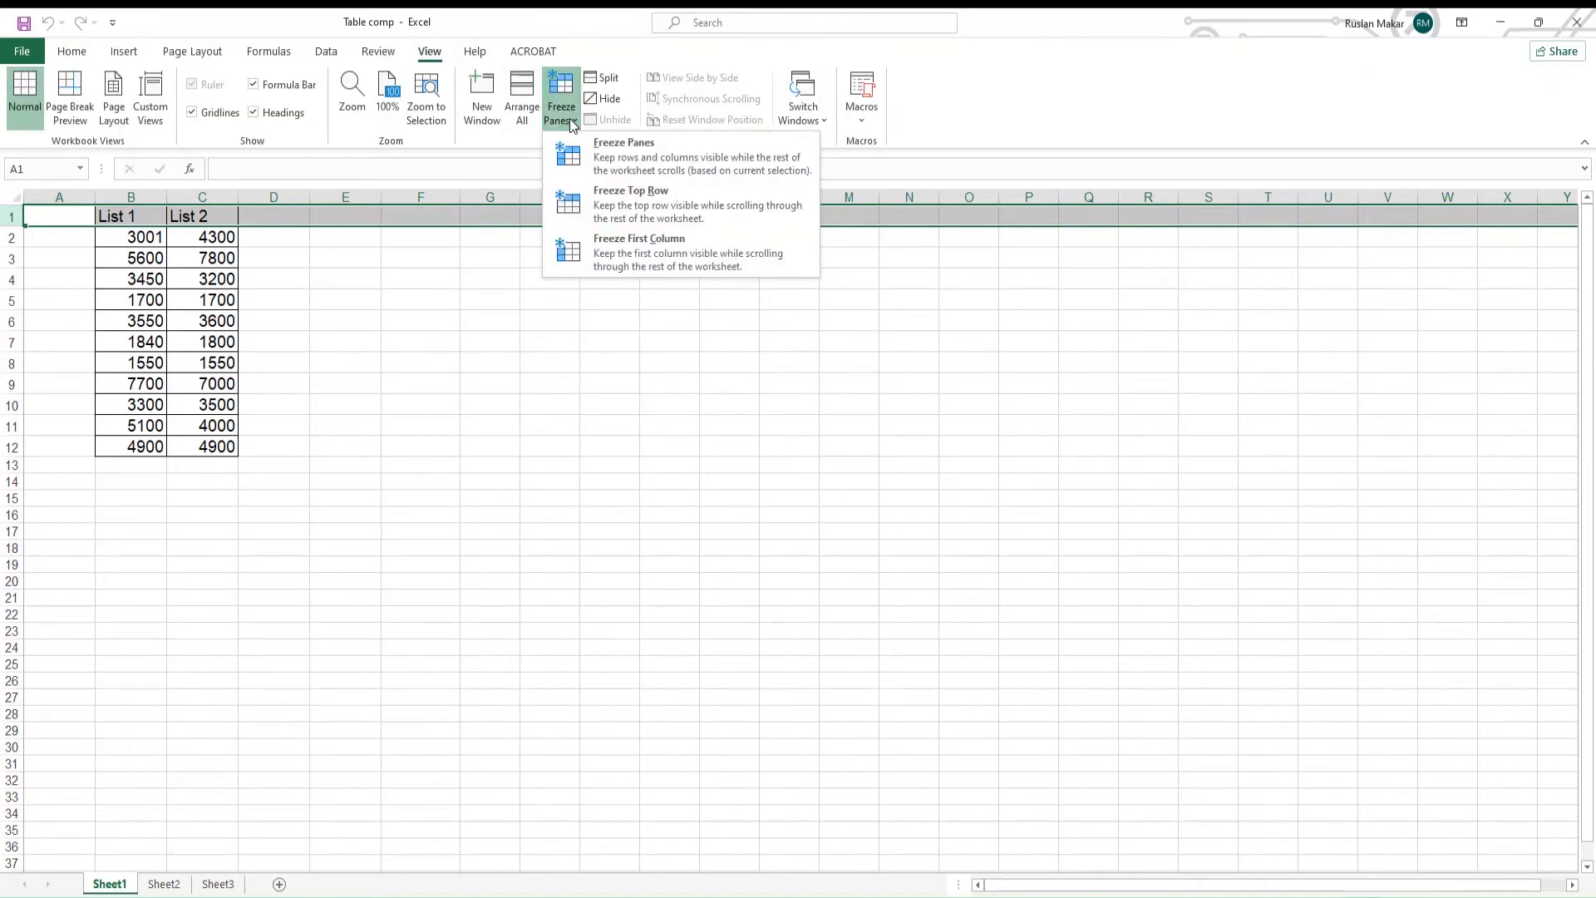
mouse_move(652, 213)
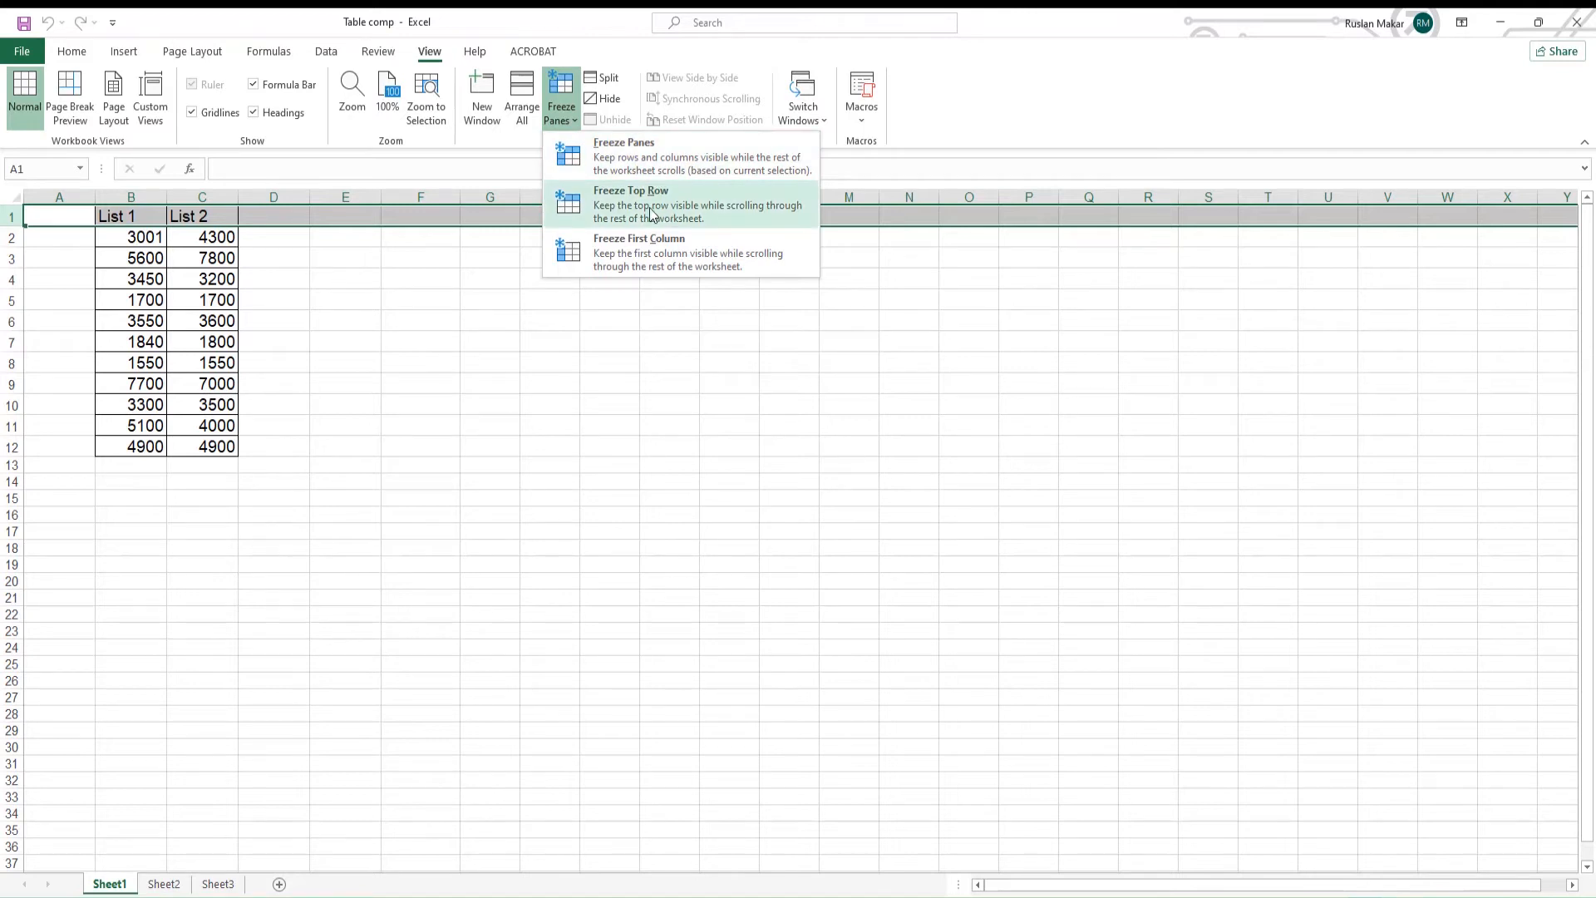
click(652, 203)
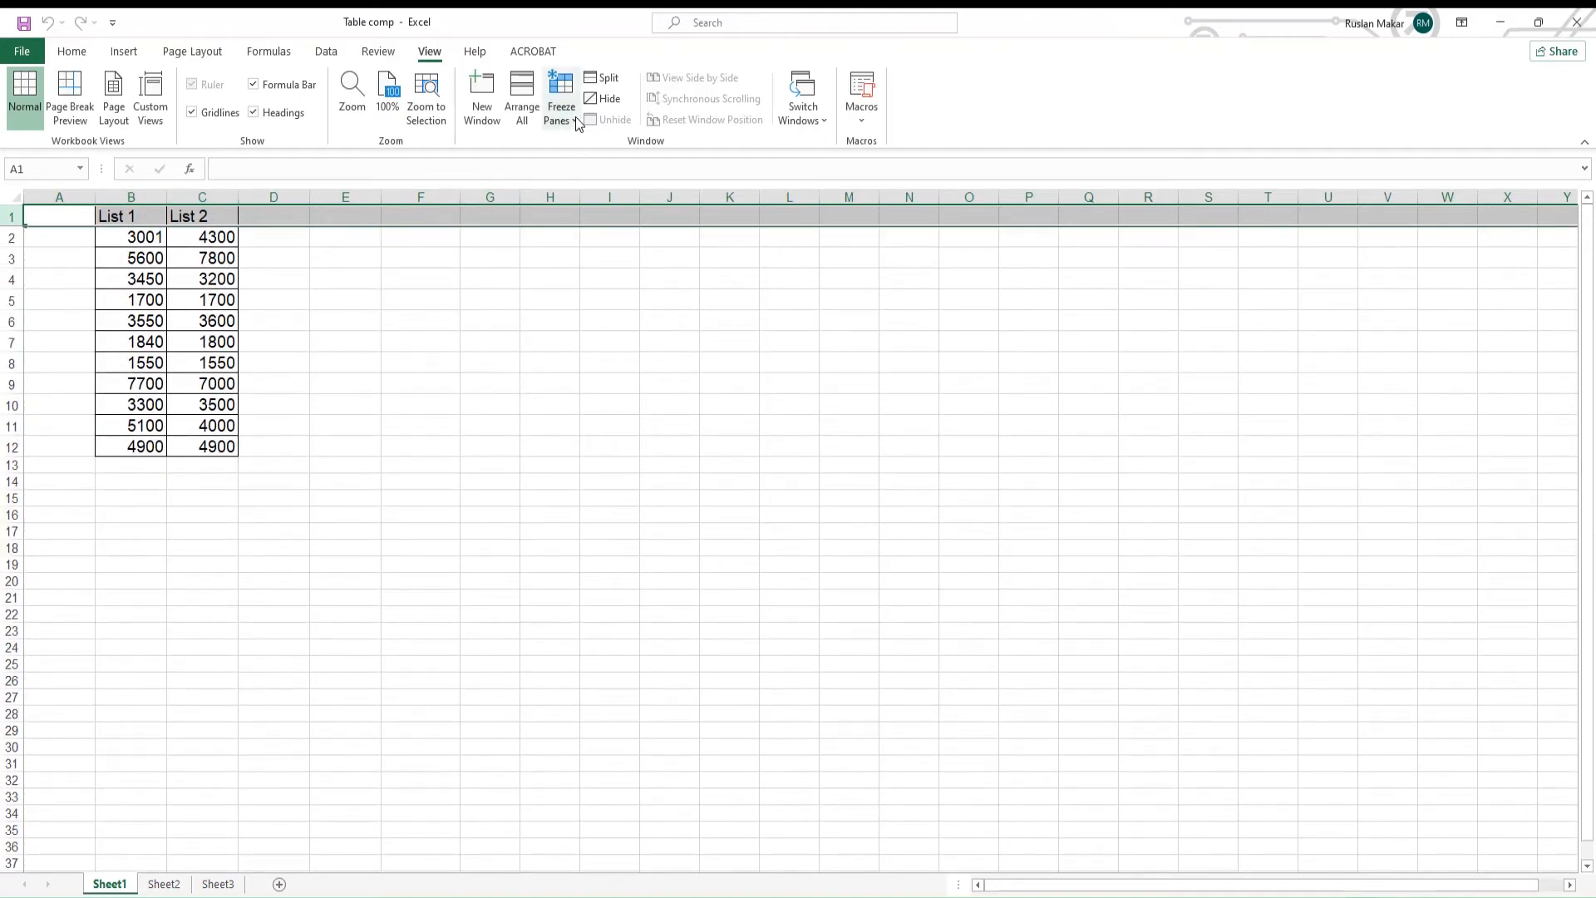
scroll(down, 3)
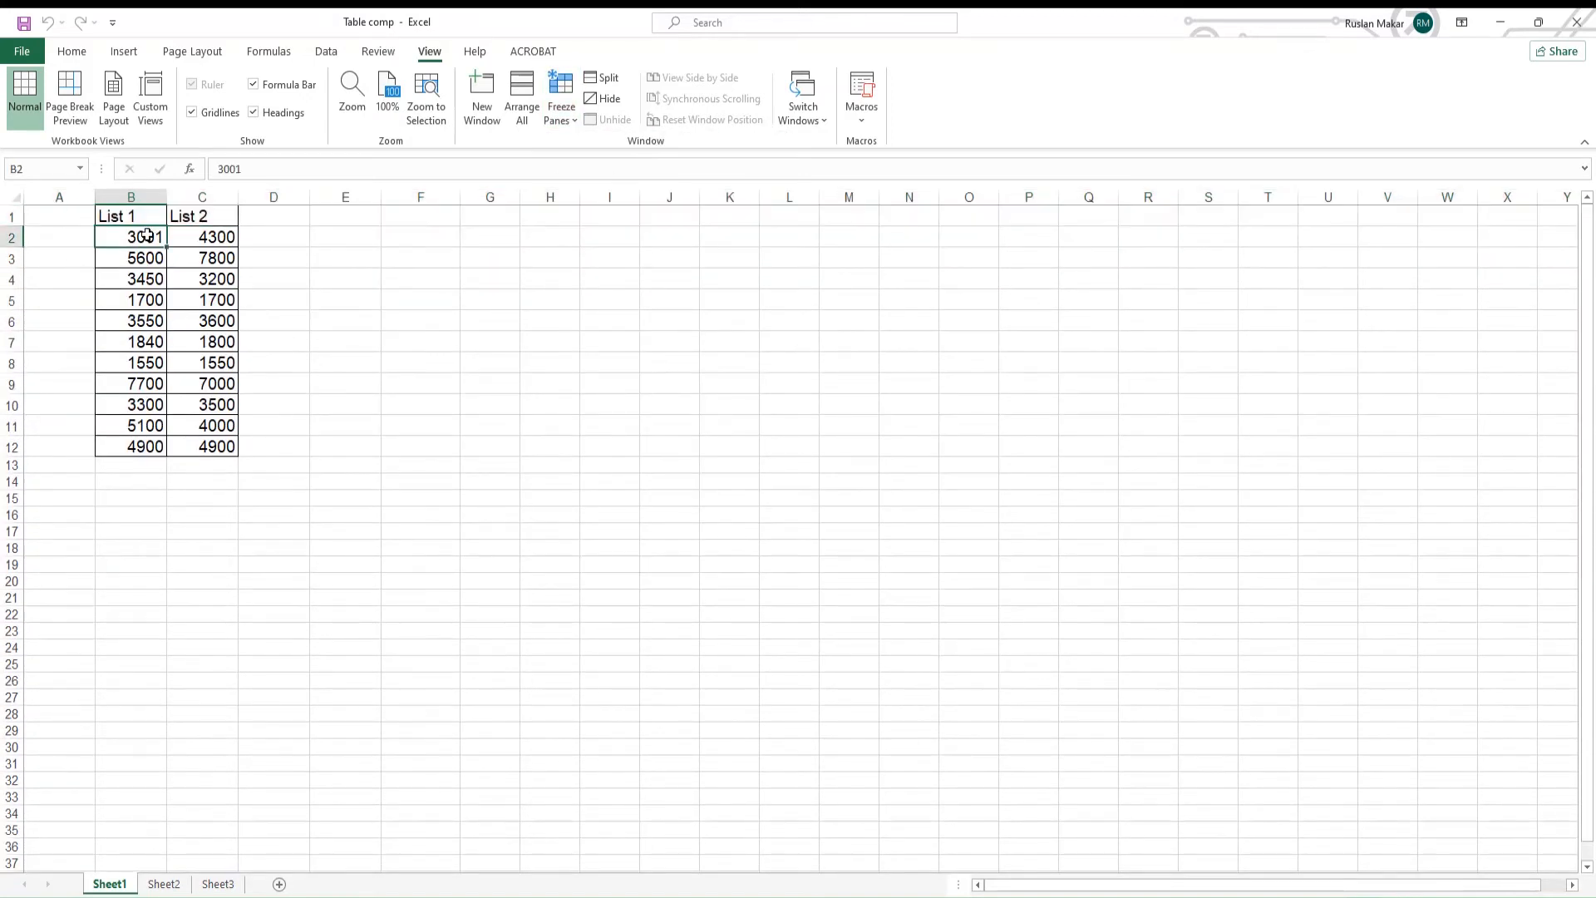
Step: Freeze panes at cell B4 (List 1 value 3450), locking the header and first two data rows
drag(129, 236, 201, 258)
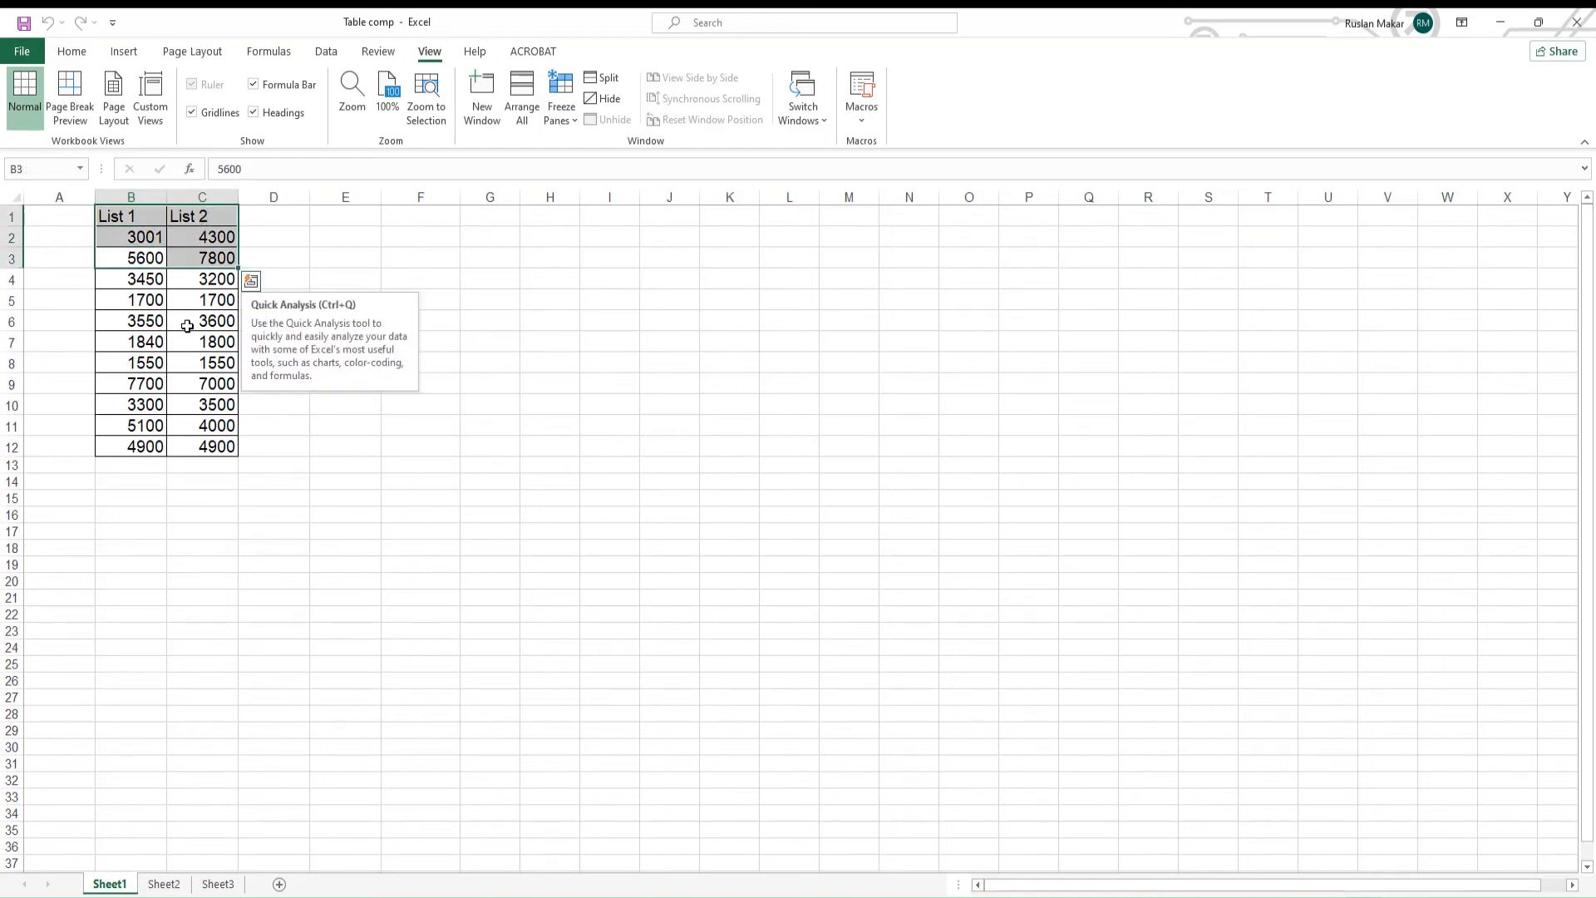
click(128, 279)
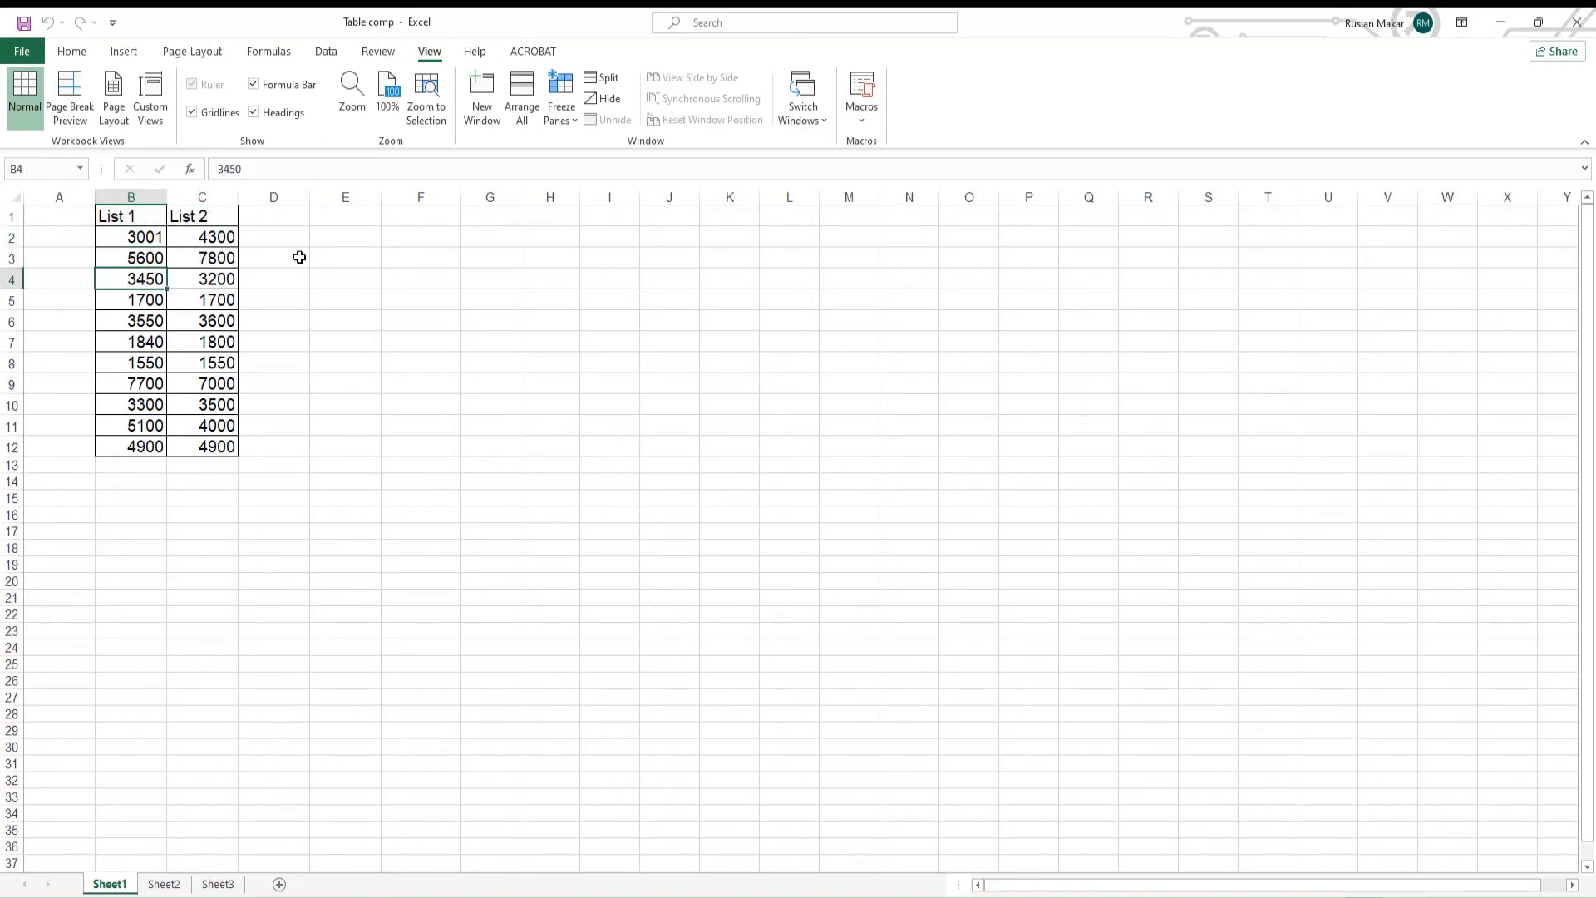
click(561, 93)
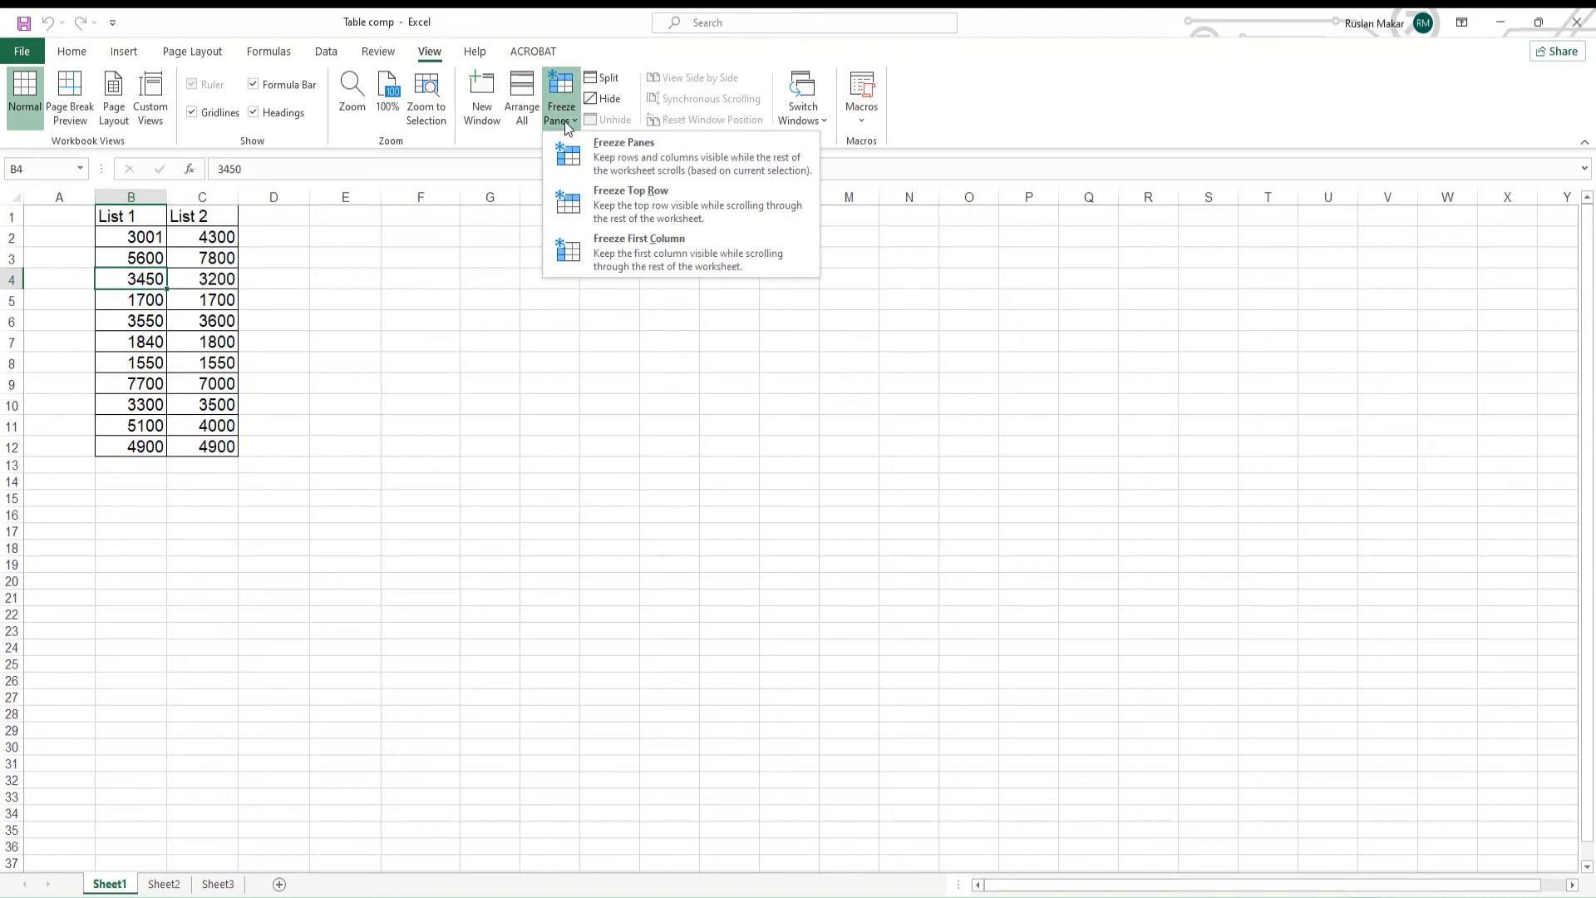
click(624, 143)
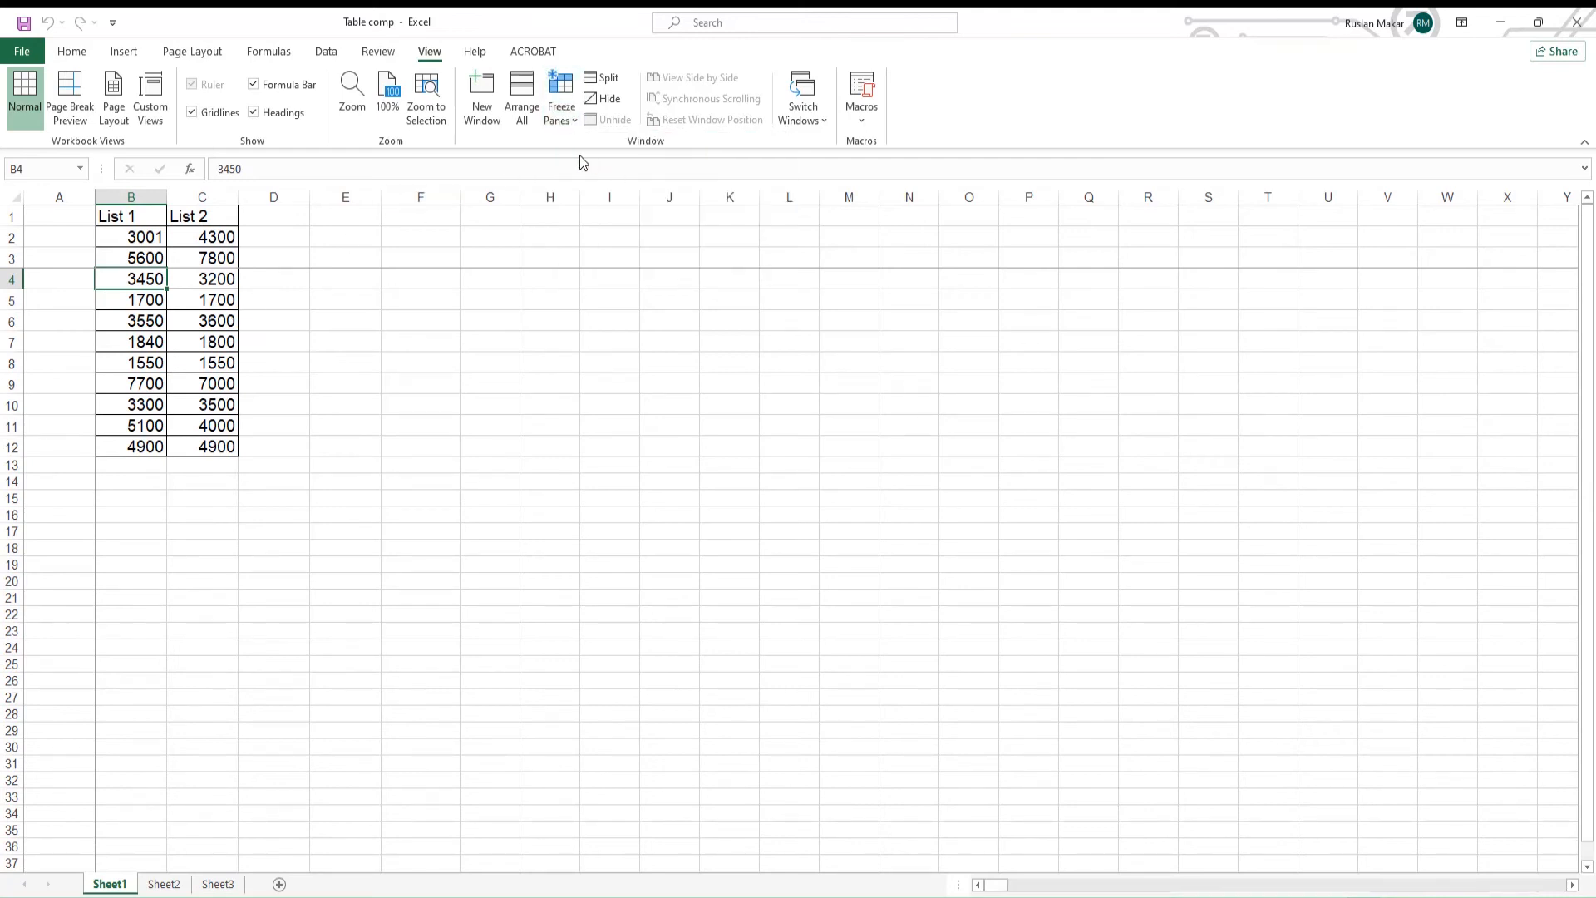
Step: Select cell B7 (List 1 value 1840) as the freeze point and show the Freeze Panes options
click(129, 321)
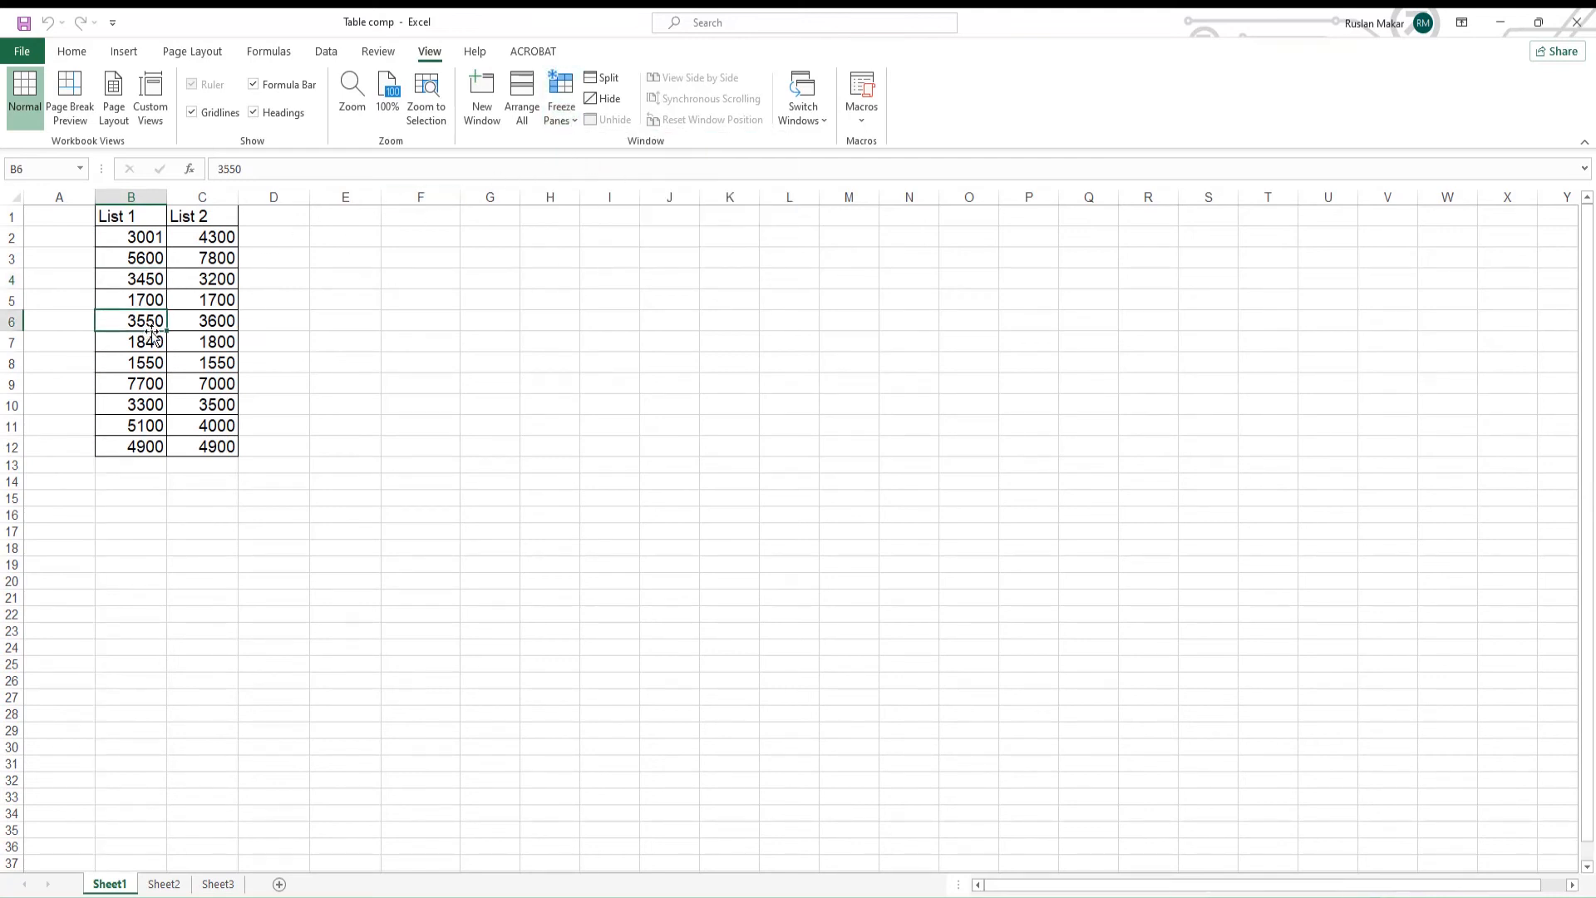
click(128, 342)
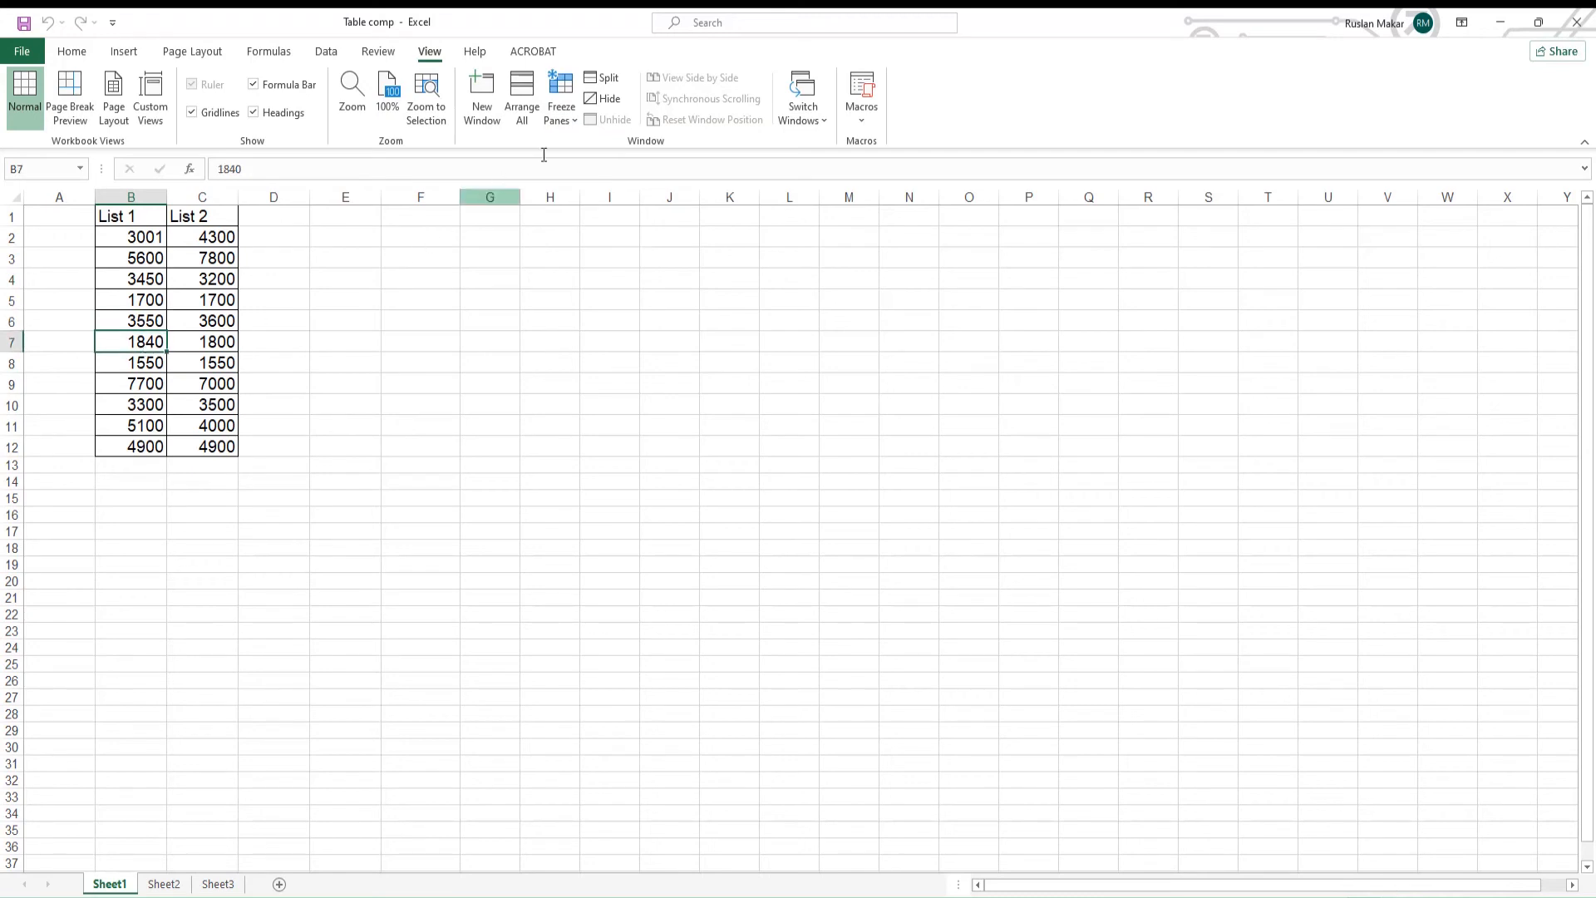
click(560, 93)
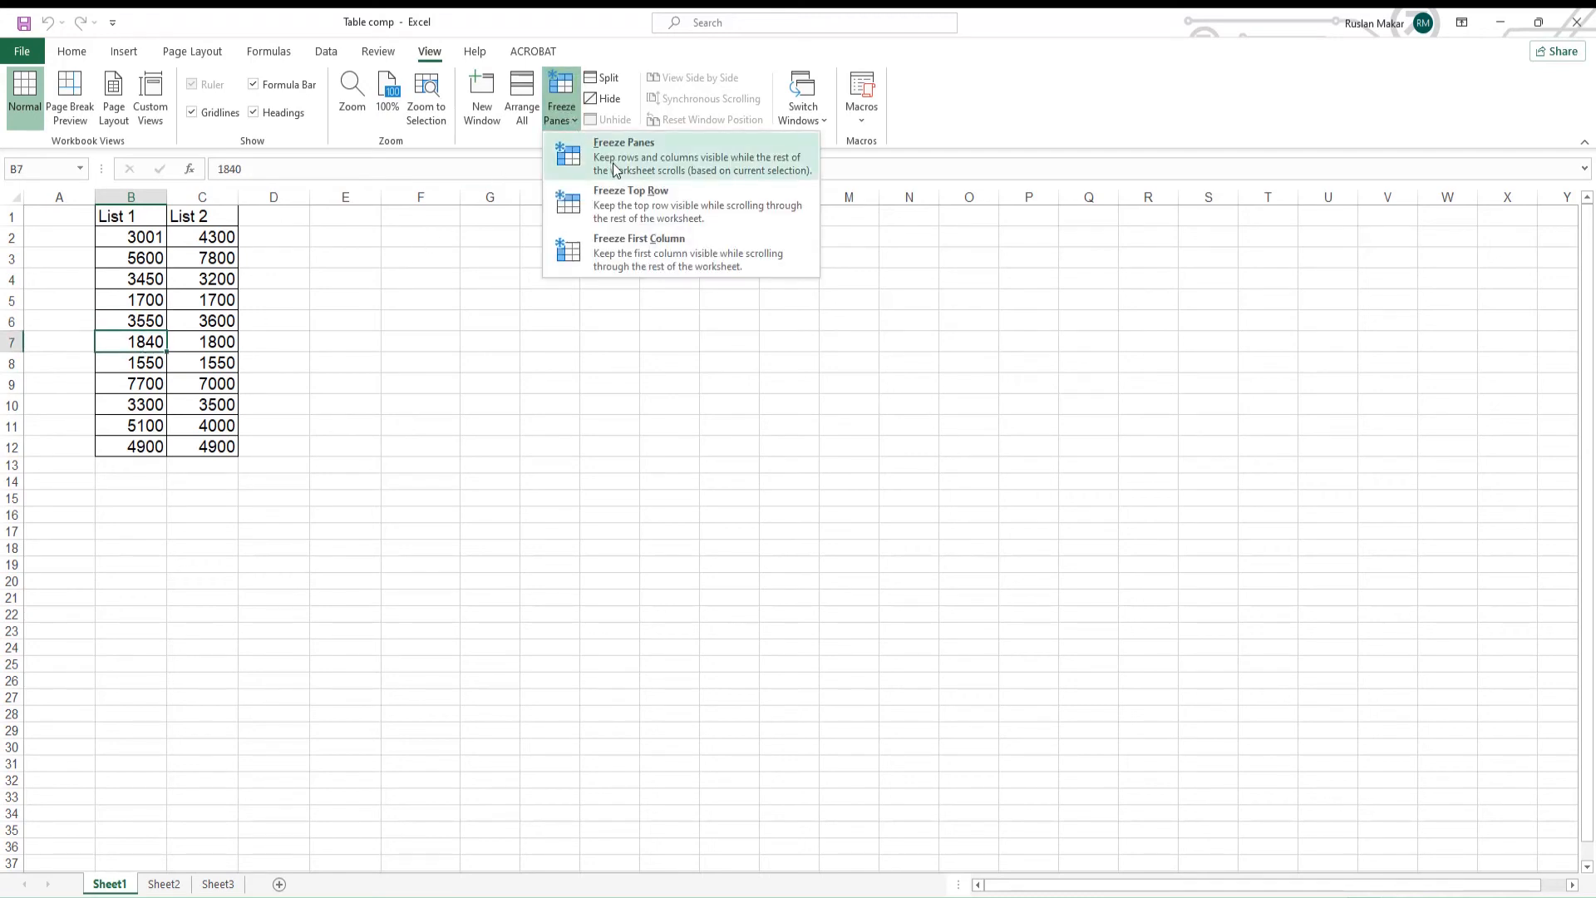